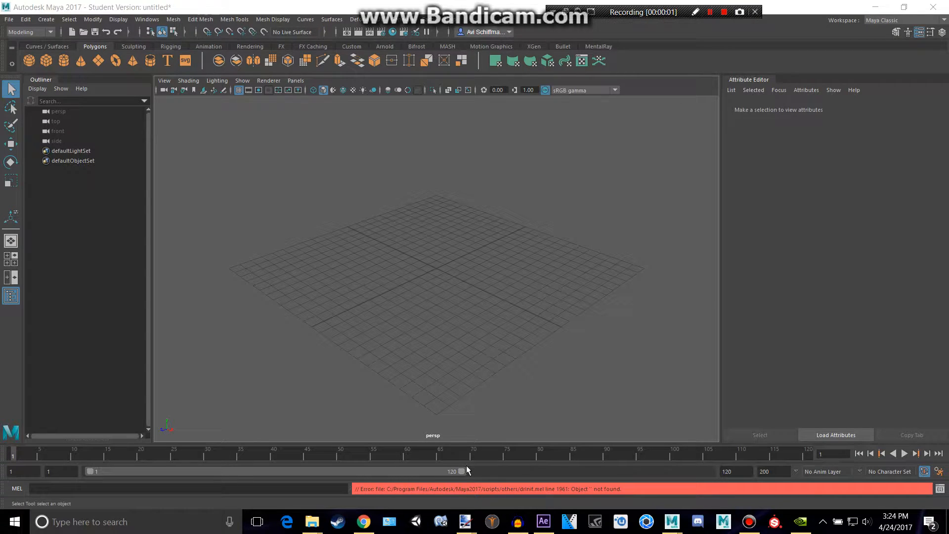
pyautogui.moveTo(405, 479)
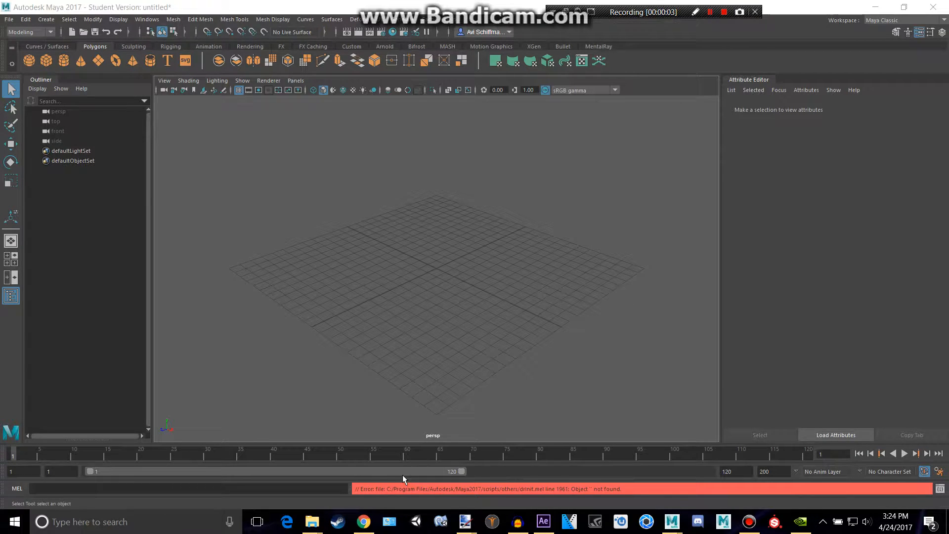
# Search Google Images for 'space seamless texture' in Chrome
pyautogui.click(362, 521)
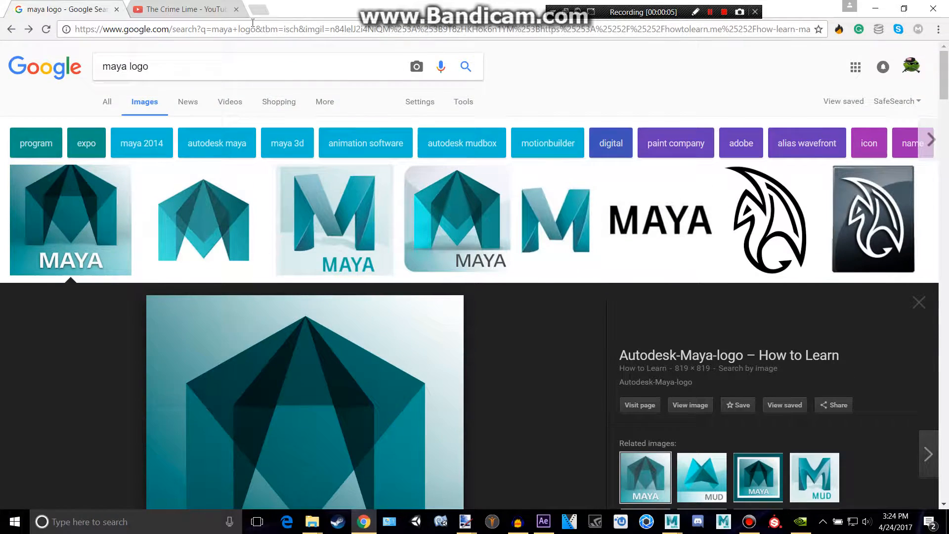
pyautogui.write('space seame')
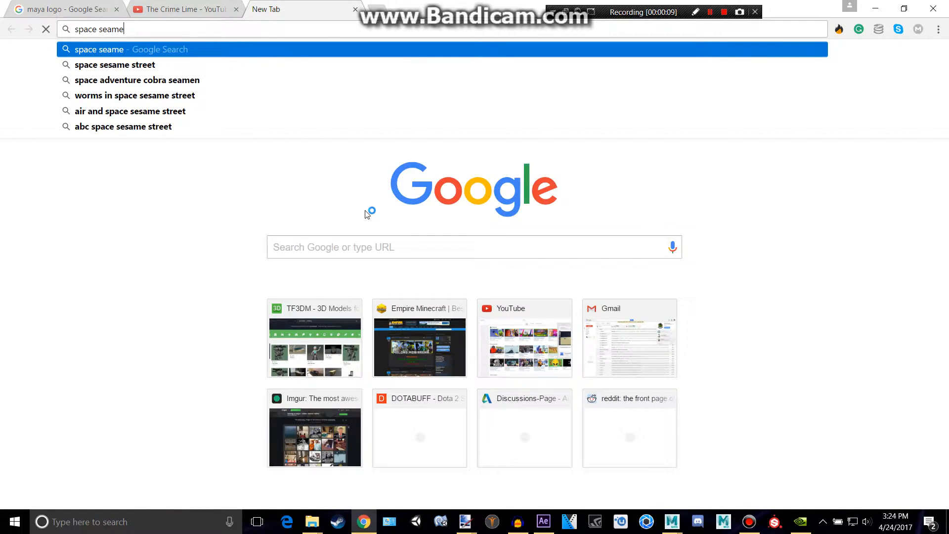
pyautogui.press('Return')
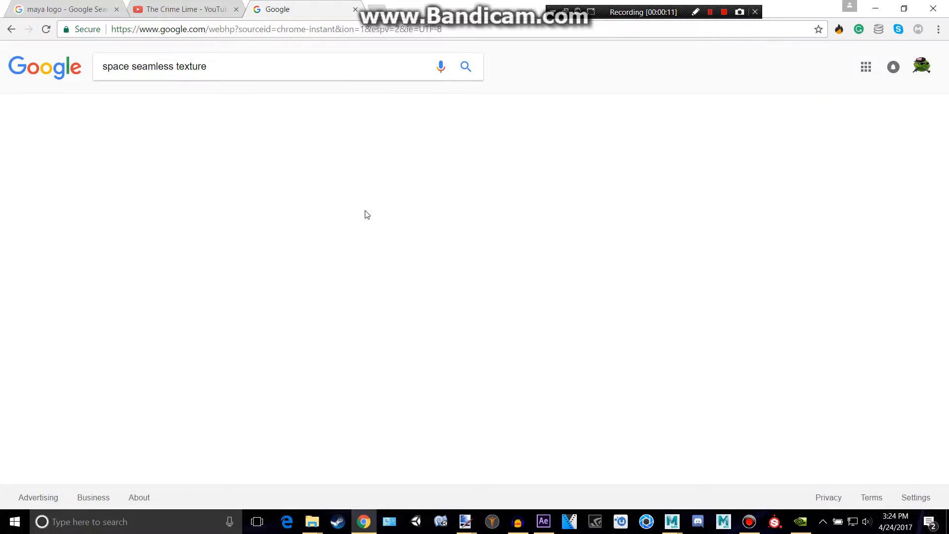
pyautogui.click(464, 66)
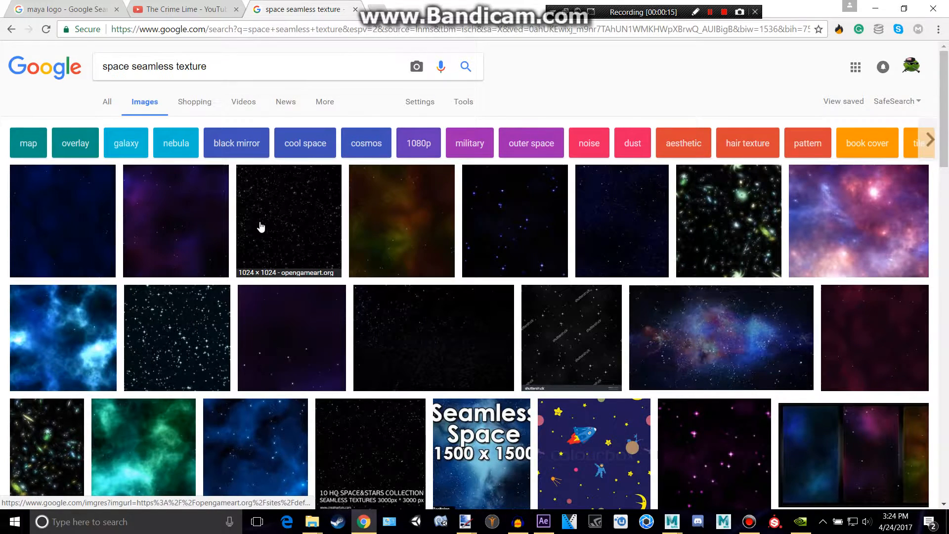
# Save the starry OpenGameArt texture image to disk
pyautogui.rightClick(287, 221)
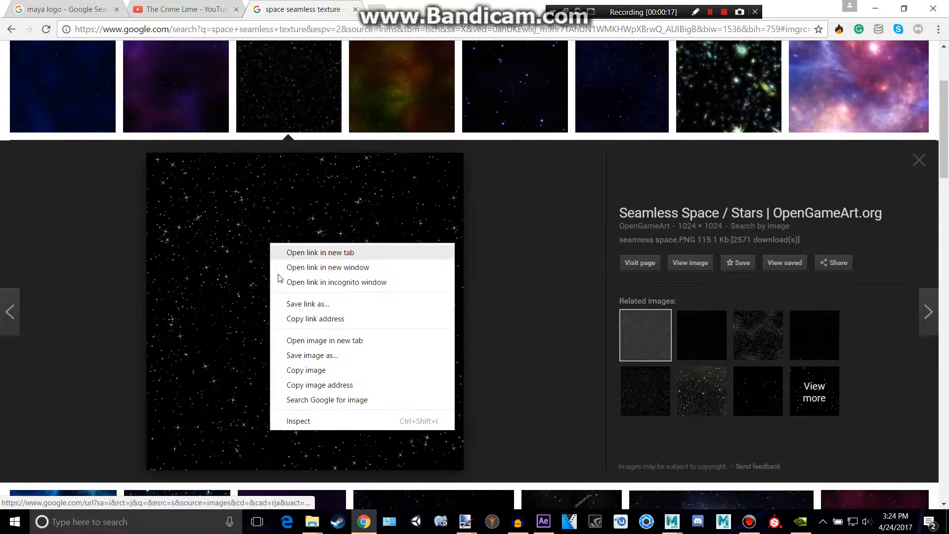
pyautogui.click(311, 355)
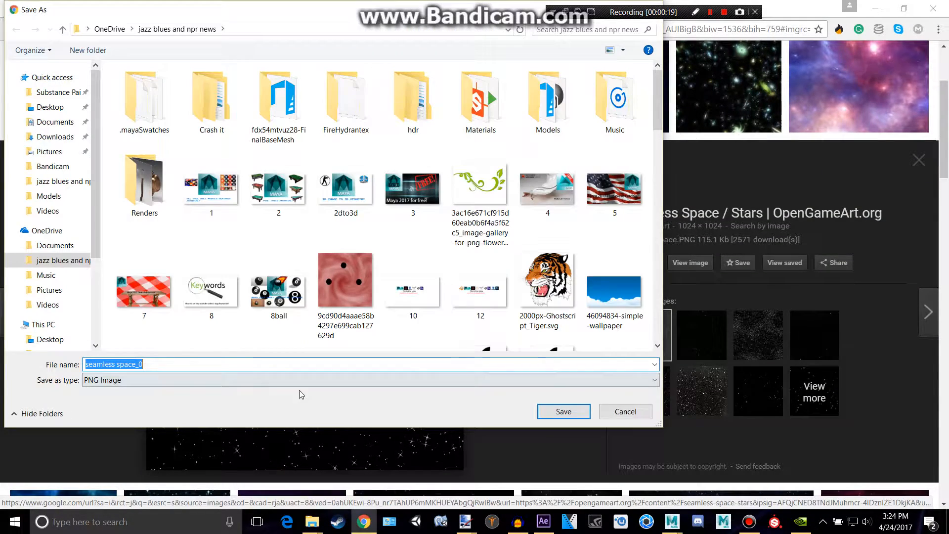
pyautogui.click(563, 411)
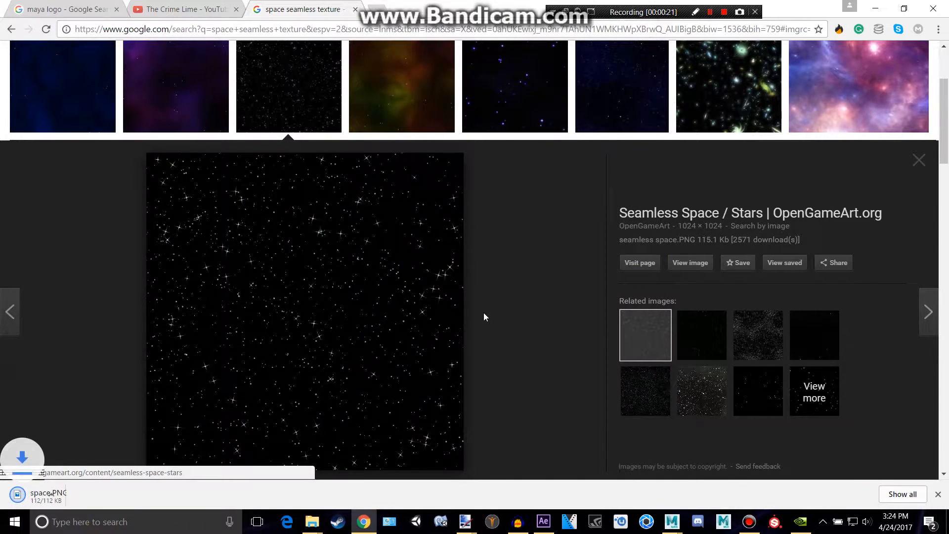
# Back in Maya, add a polygon cube and a polygon sphere to the scene
pyautogui.click(672, 522)
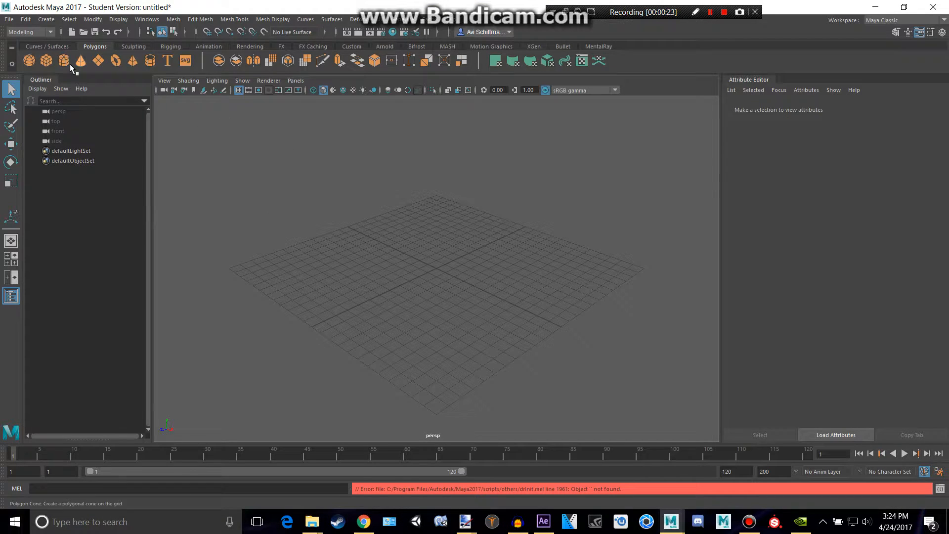
pyautogui.click(29, 60)
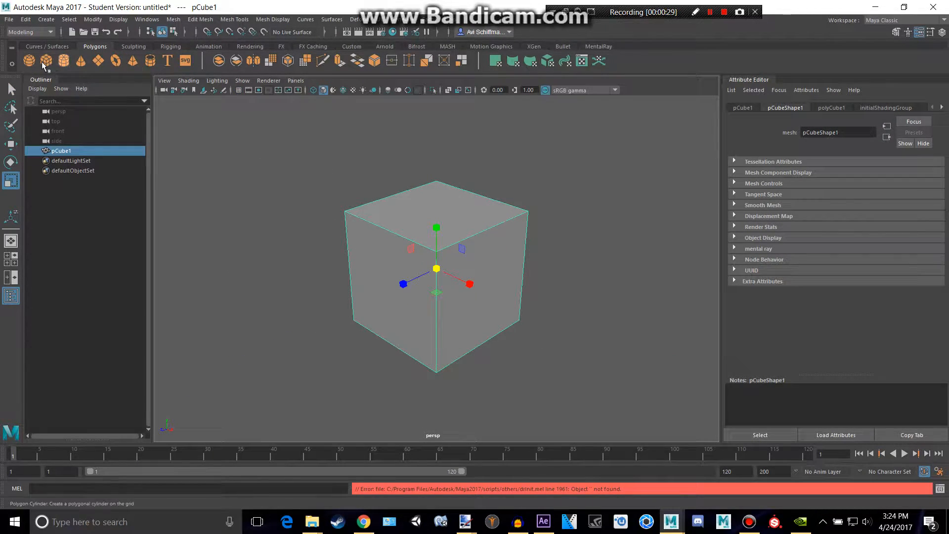
pyautogui.click(45, 60)
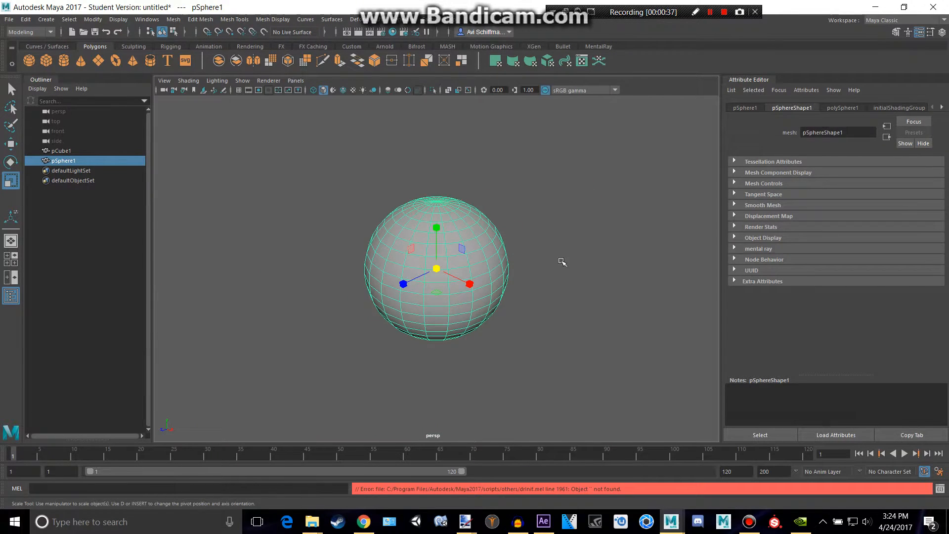
pyautogui.moveTo(482, 440)
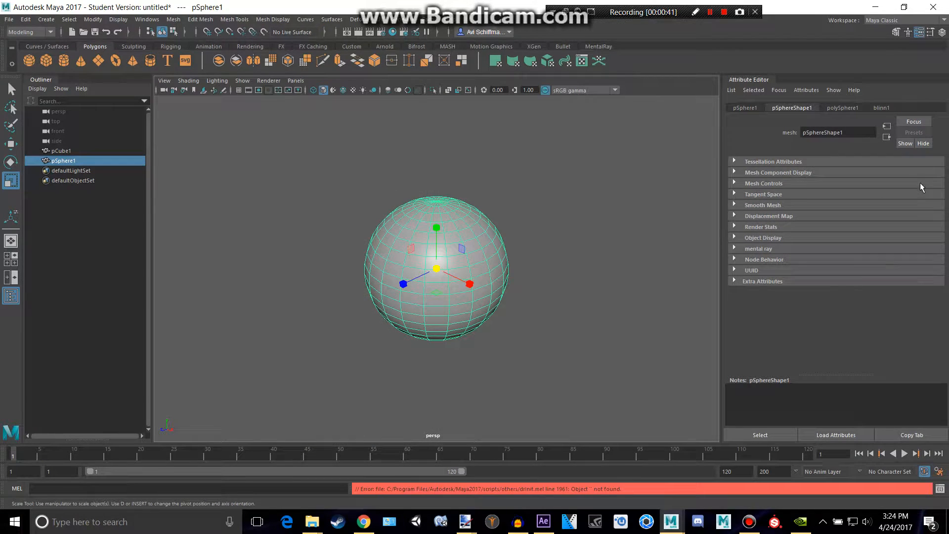
# Attach a File texture node to blinn1's Color attribute
pyautogui.click(882, 107)
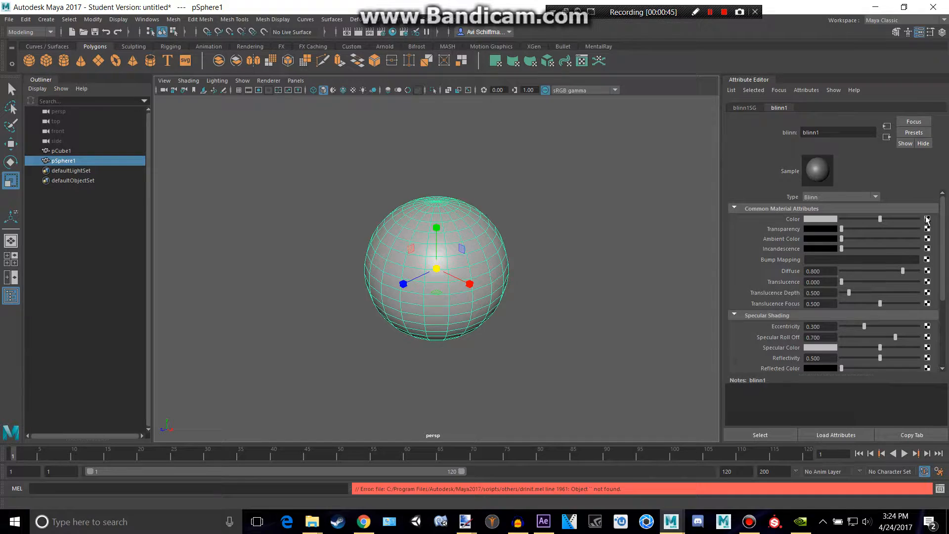
pyautogui.click(927, 219)
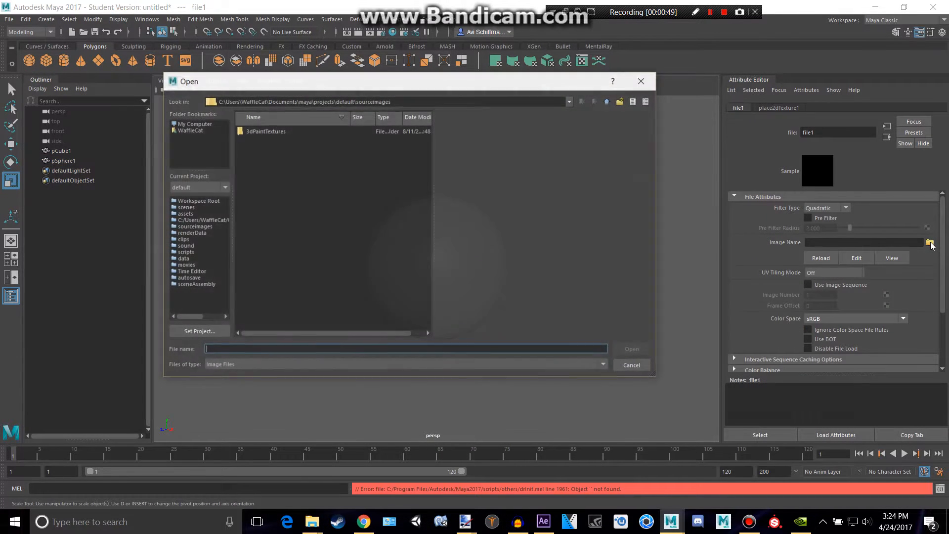
# Browse through the home and OneDrive folders and load space.PNG as the texture
pyautogui.click(190, 131)
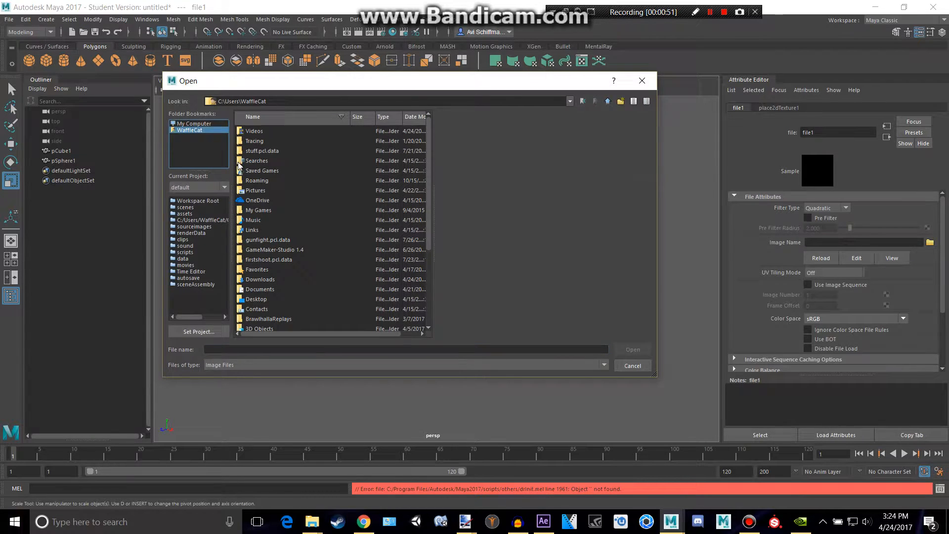
pyautogui.doubleClick(258, 200)
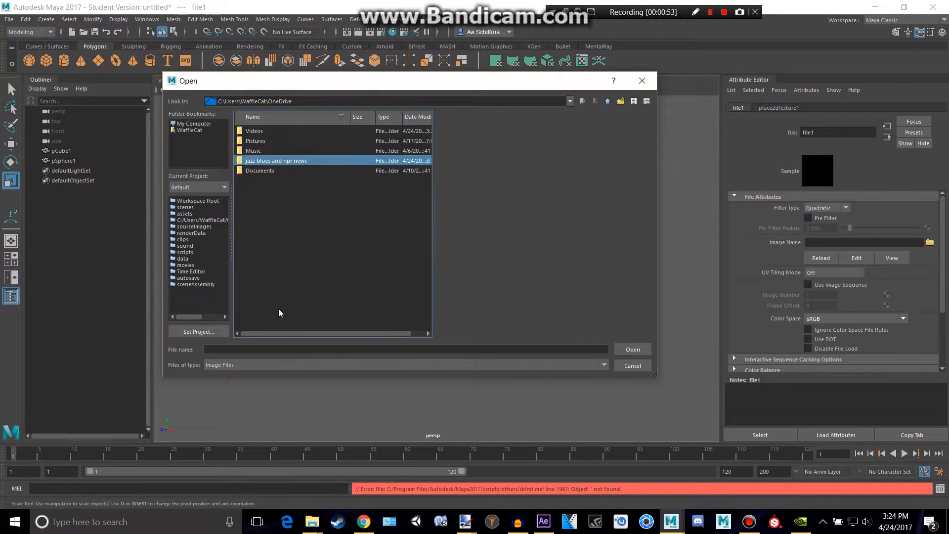
pyautogui.doubleClick(276, 160)
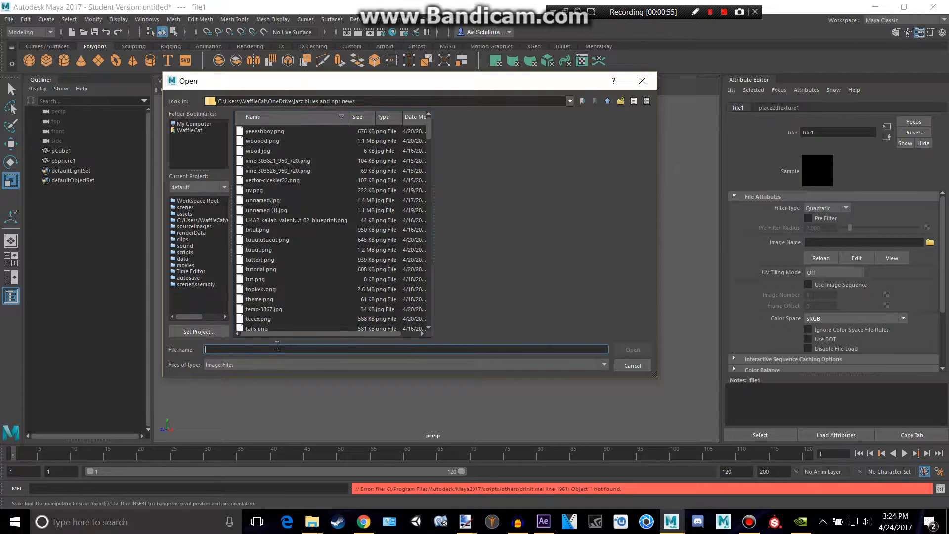
pyautogui.write('space.PNG')
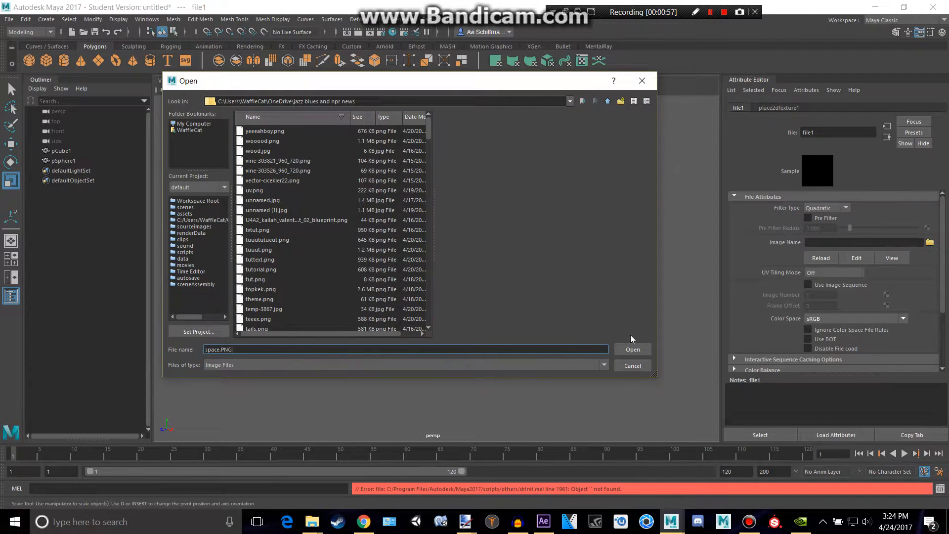
pyautogui.click(632, 349)
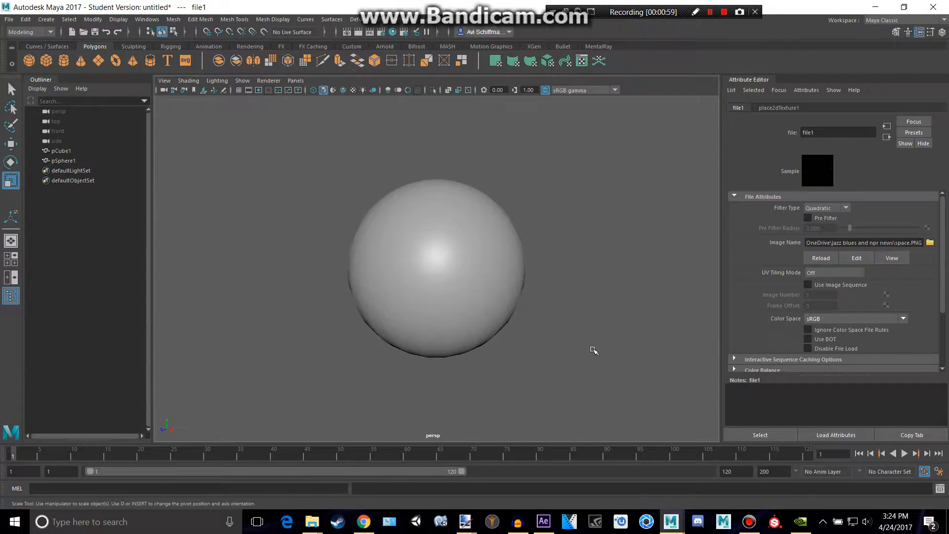
# Show textures in the viewport, extrude the cube into a cross-shaped ship, then select the sphere
pyautogui.press('6')
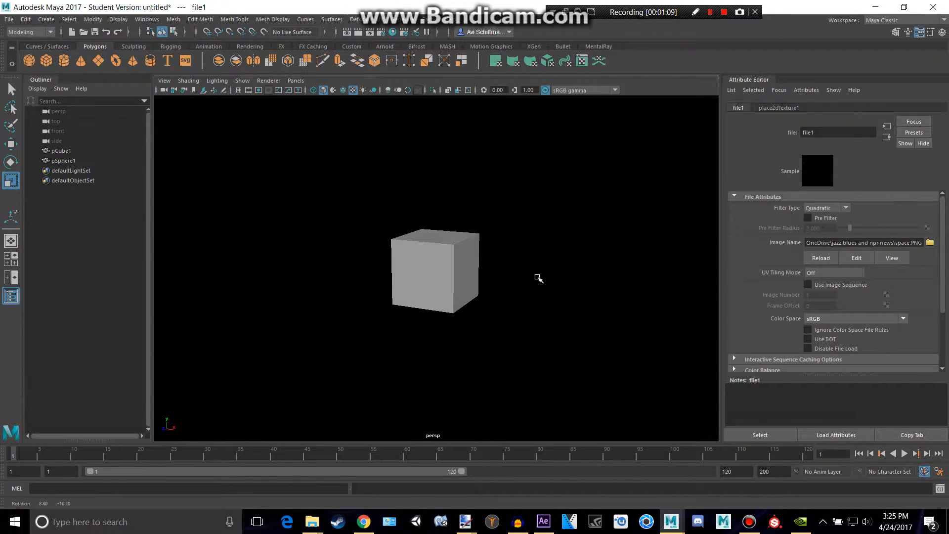
pyautogui.click(435, 269)
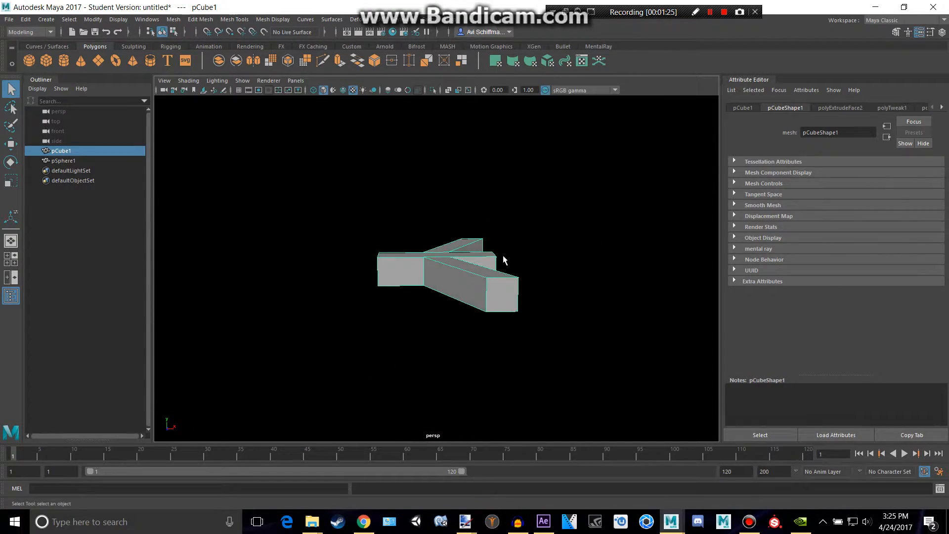
pyautogui.click(63, 160)
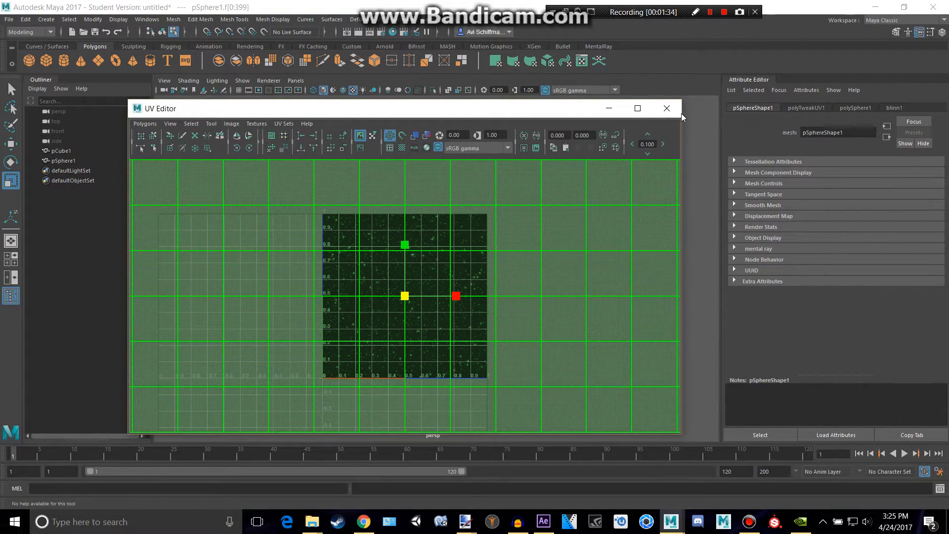
# Close the UV Editor after laying the sphere's UVs over the star texture
pyautogui.click(666, 108)
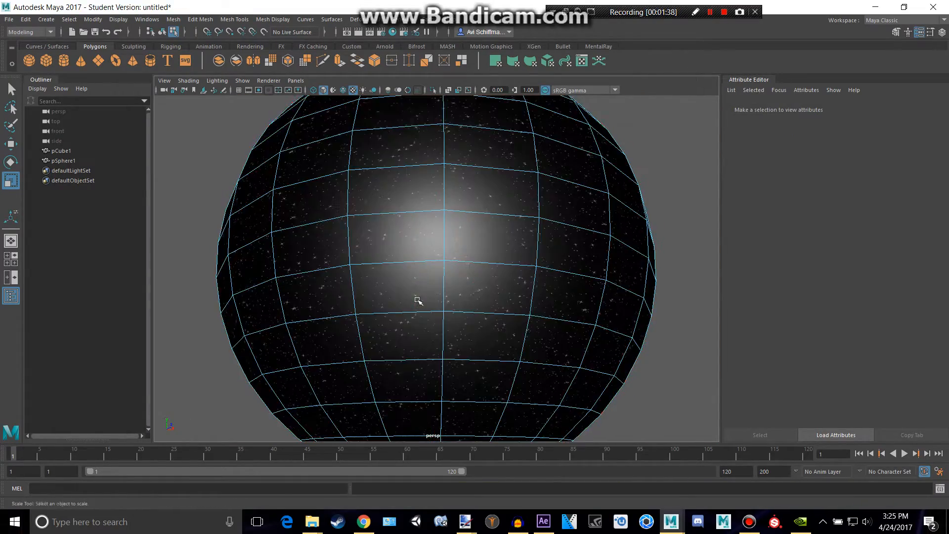
# Reverse pSphere1's normals via Mesh Display > Reverse so stars face inward
pyautogui.click(418, 301)
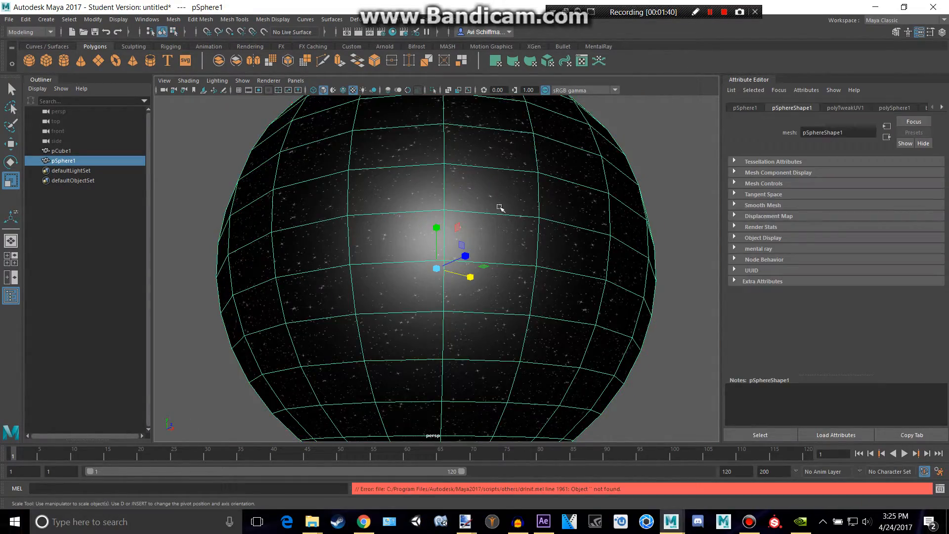
pyautogui.click(273, 18)
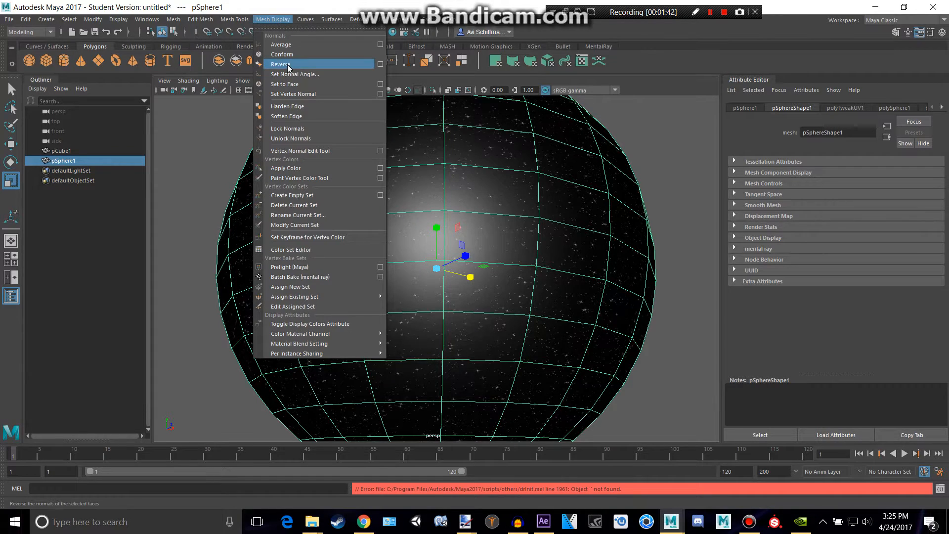
pyautogui.click(280, 64)
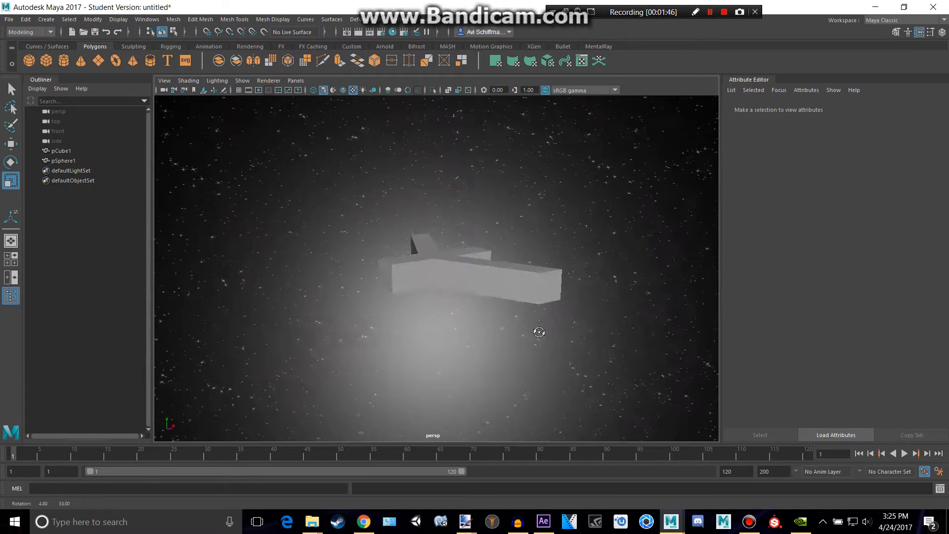
pyautogui.click(63, 160)
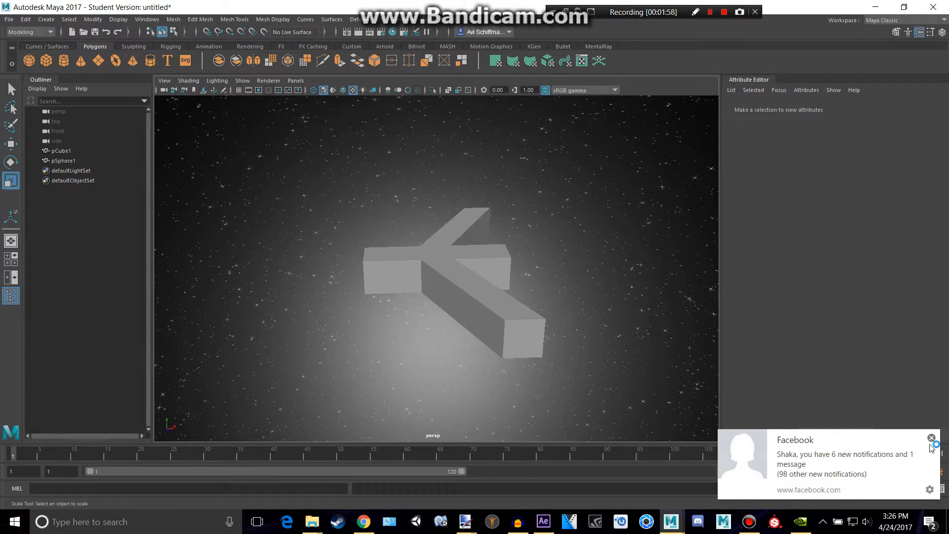
# Create an Ambient Light from Create > Lights
pyautogui.click(47, 18)
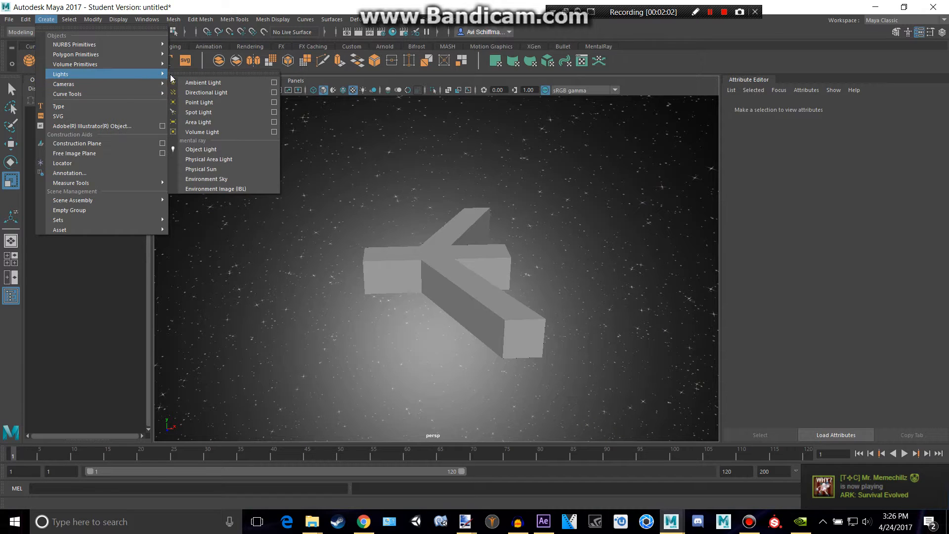
pyautogui.click(203, 82)
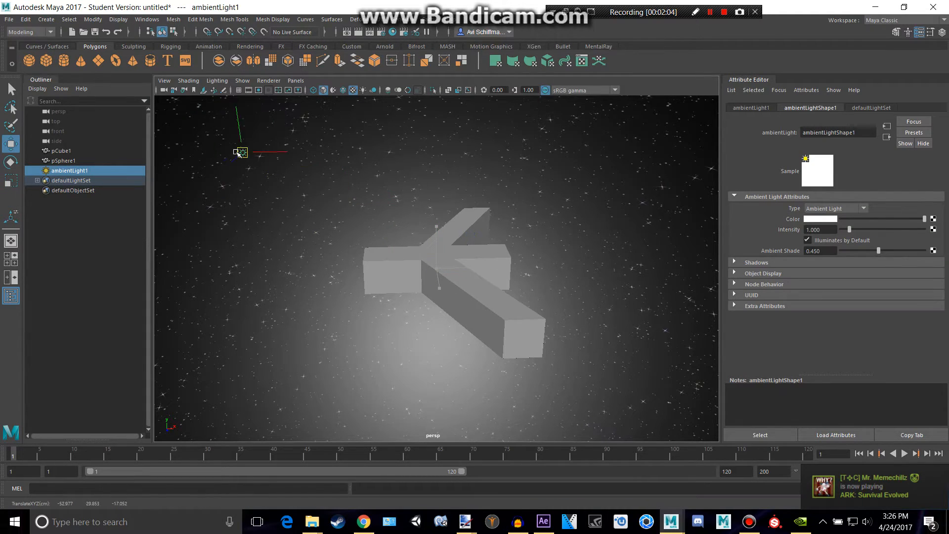